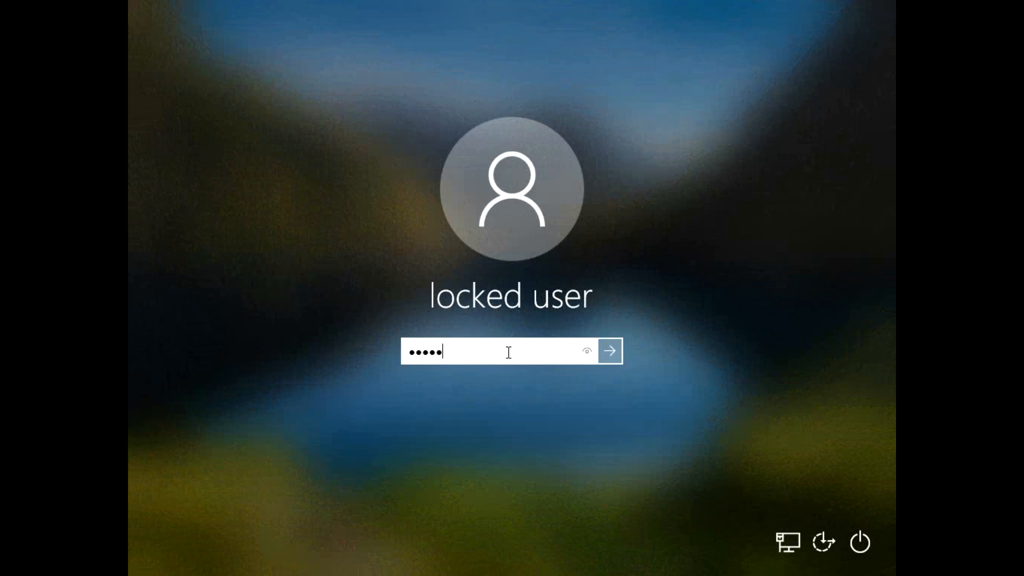
Step: Attempt to sign in as 'locked user' with a guessed password
text(•)
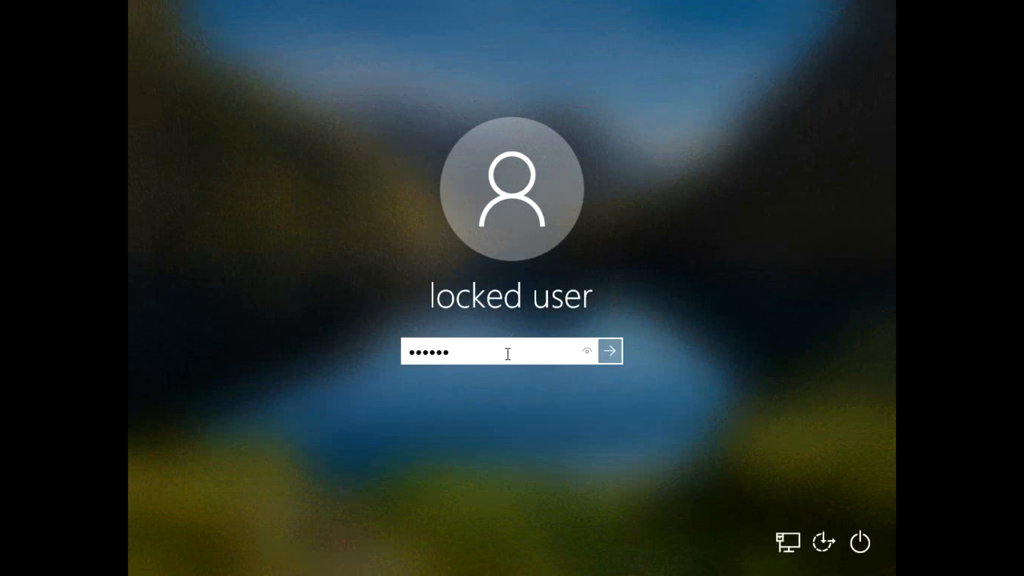
click(610, 351)
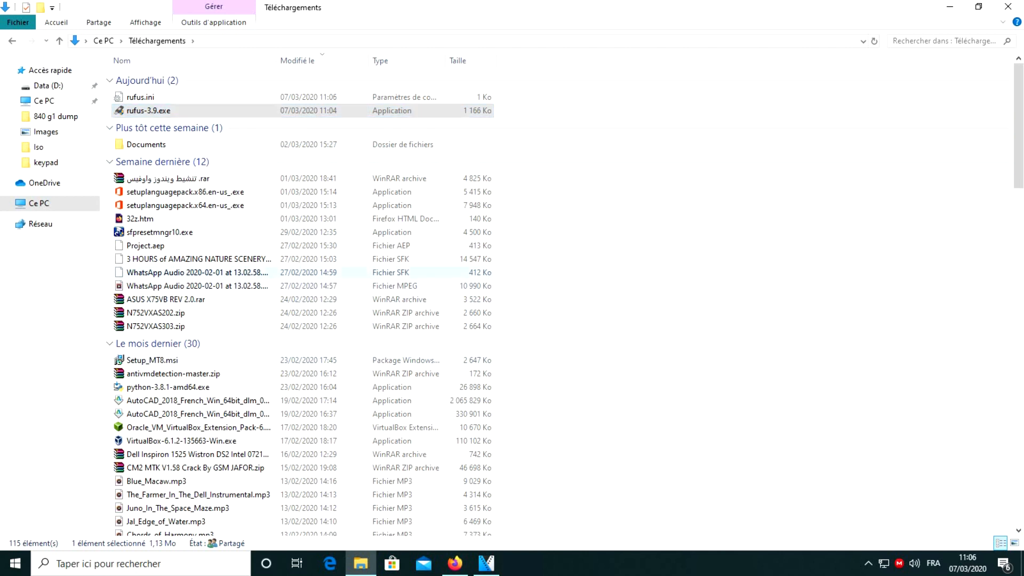
Step: Launch rufus-3.9.exe from the Téléchargements folder
double_click(149, 110)
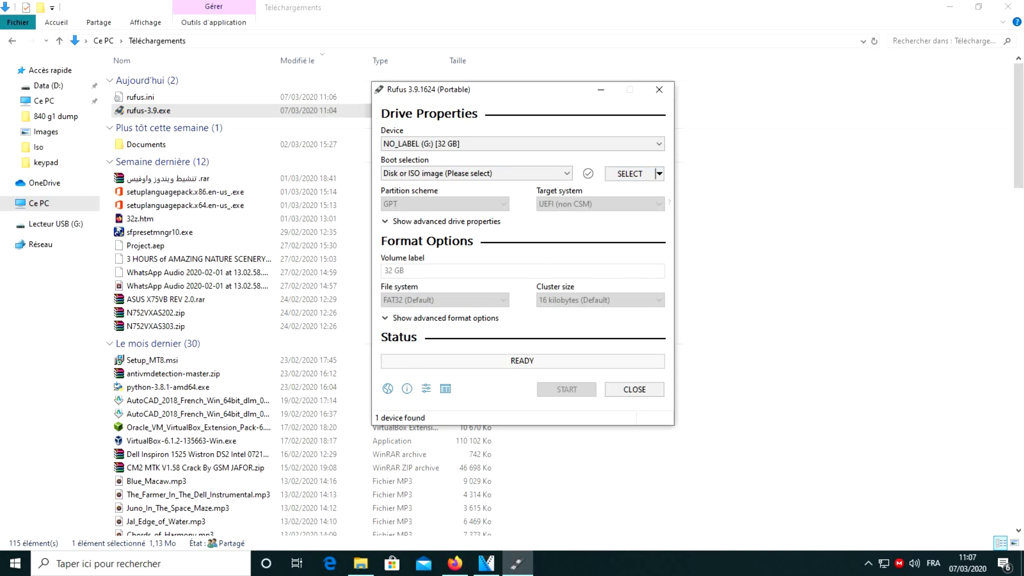
Step: Load the WinPE10_8_Sergei_Strelec 2019.10.02 English ISO as the boot image
click(629, 173)
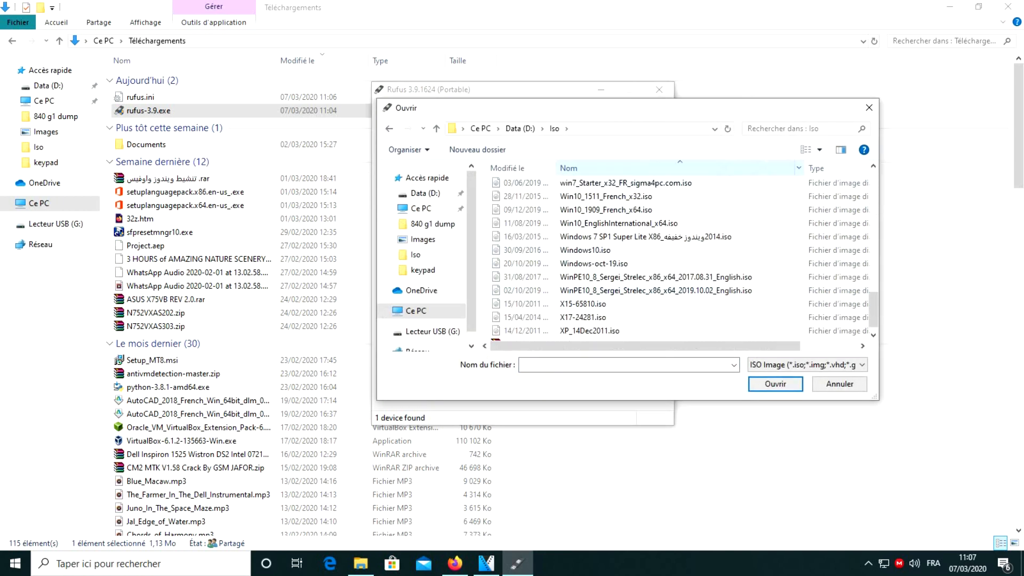
click(654, 290)
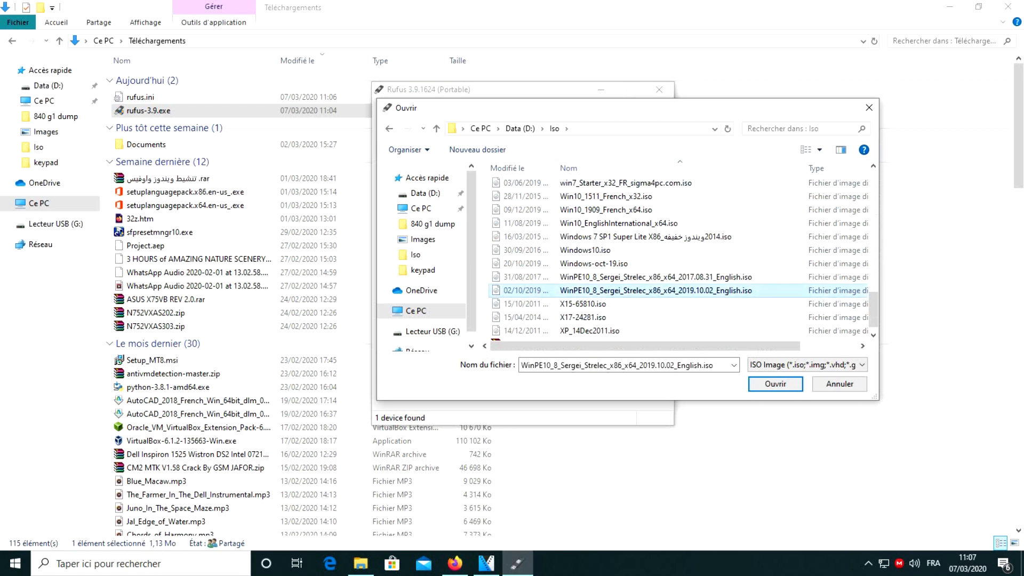
click(775, 384)
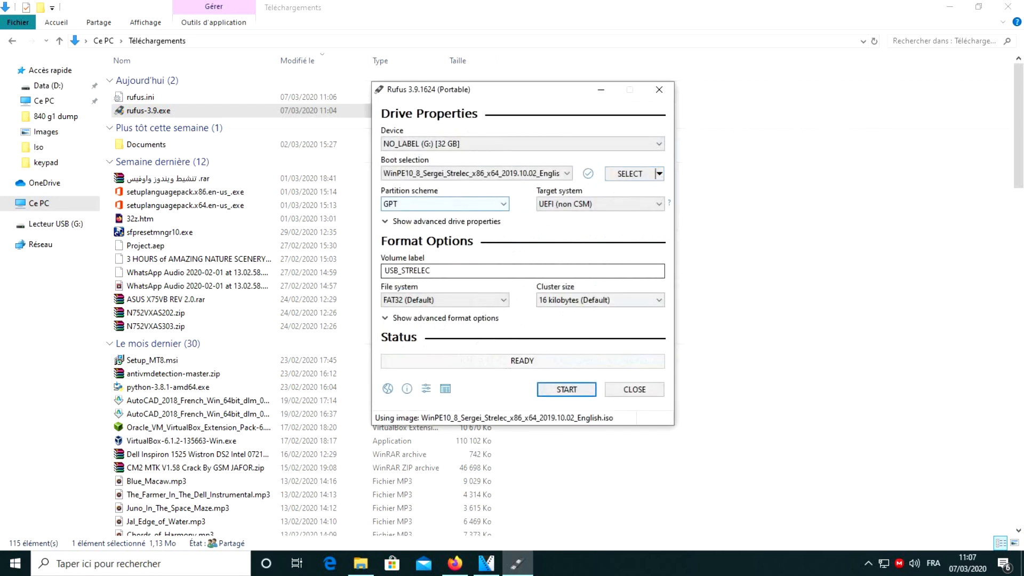
Step: Set the partition scheme to MBR and start writing, accepting the data-erase warning
click(444, 204)
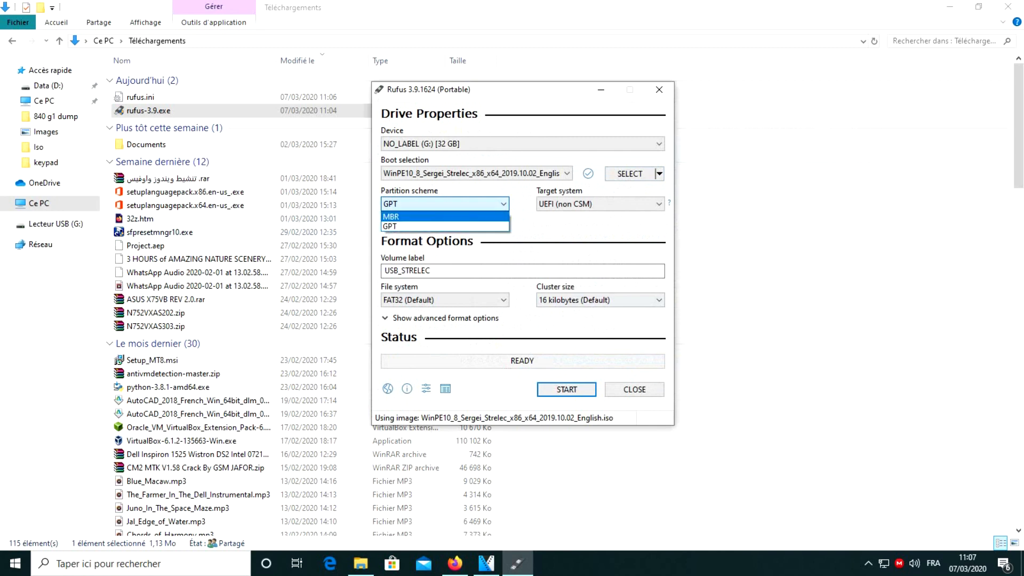
click(391, 215)
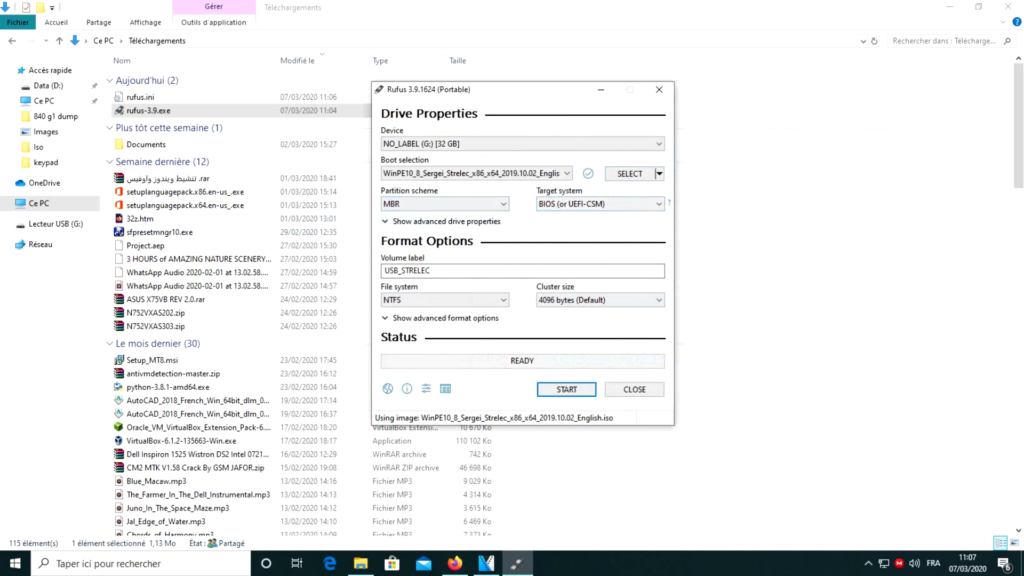
click(565, 389)
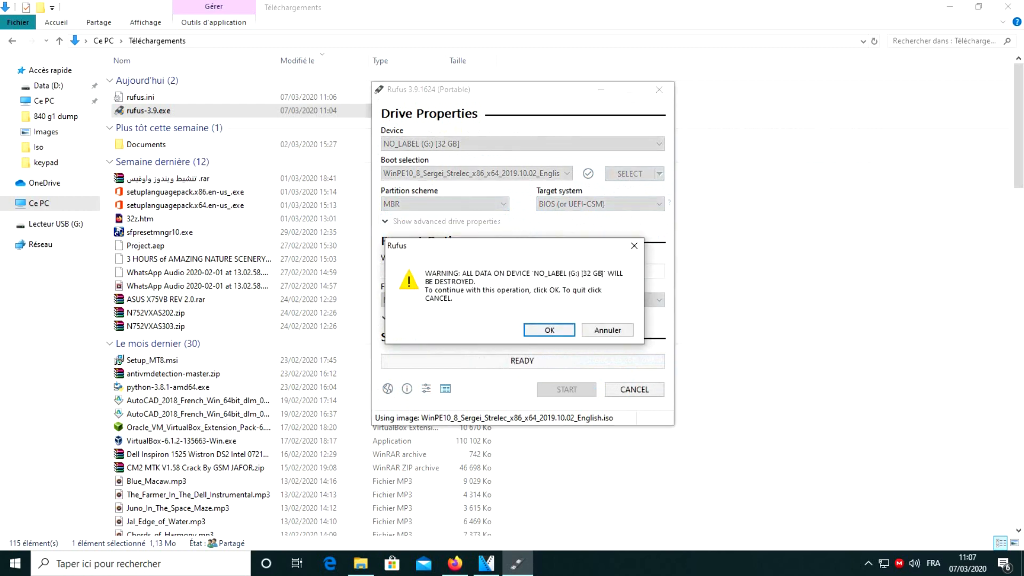
click(549, 330)
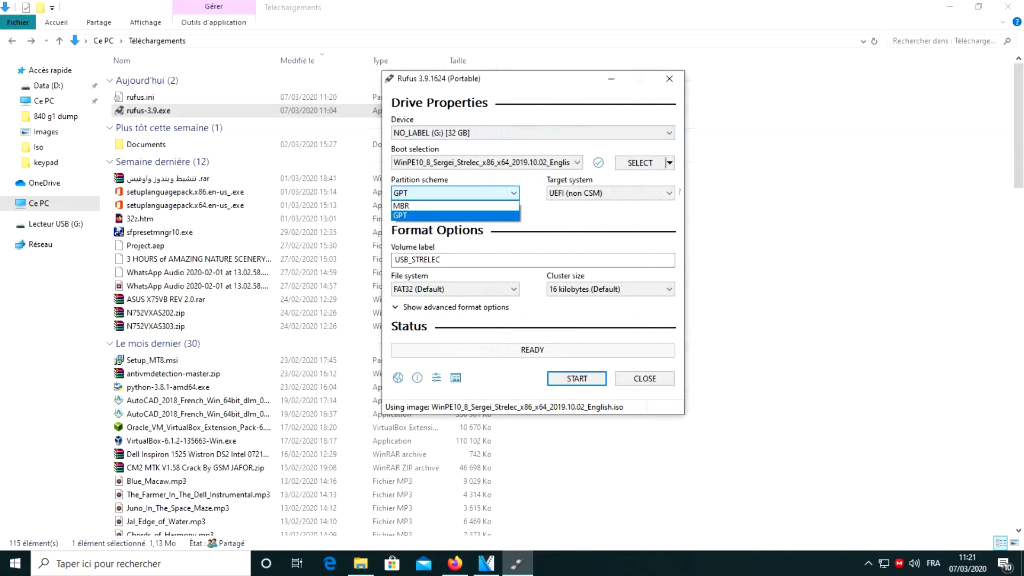
Step: Switch the partition scheme to GPT for UEFI and start writing the USB drive
click(401, 215)
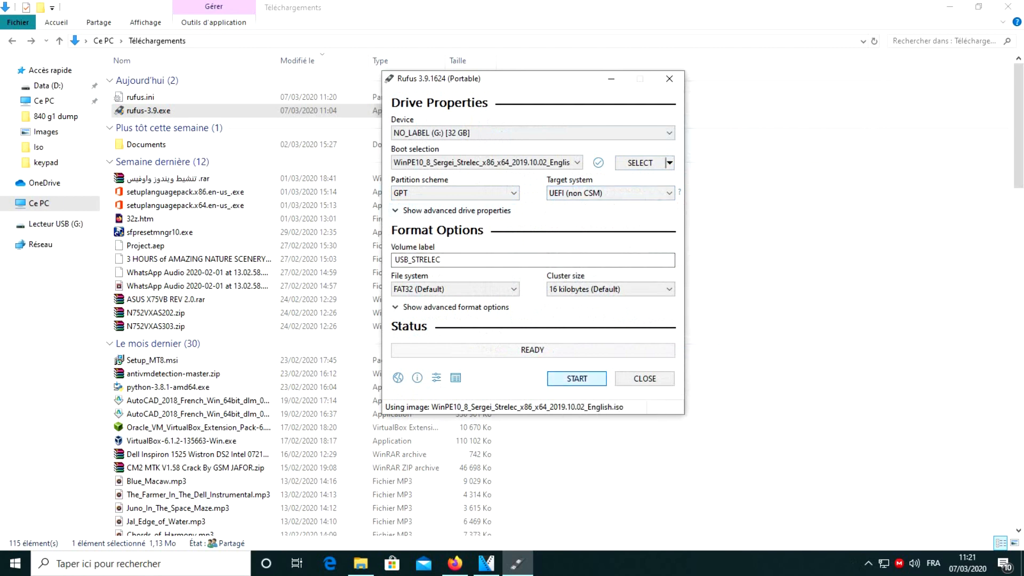
click(576, 379)
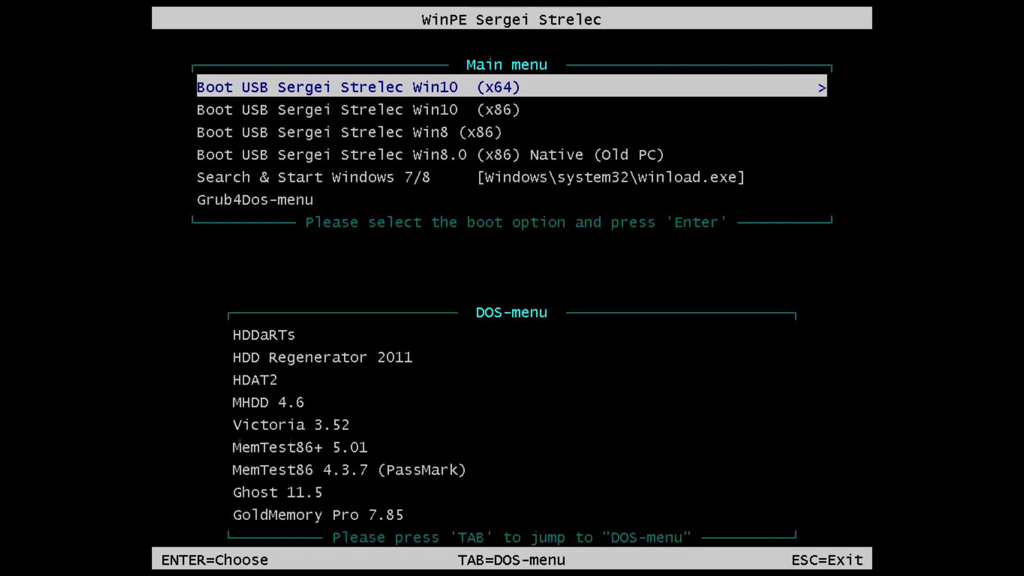
Step: Boot 'Boot USB Sergei Strelec Win10 (x64)' from the Strelec boot menu
key(Enter)
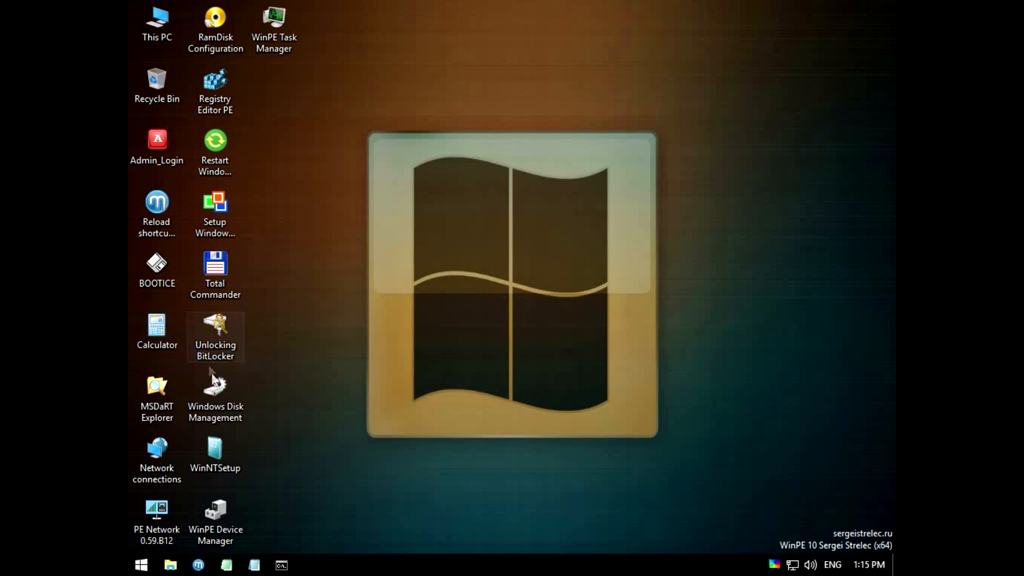
Step: Launch PCUnlocker 4.6.0 from Programs WinPE > Resetting passwords
click(215, 453)
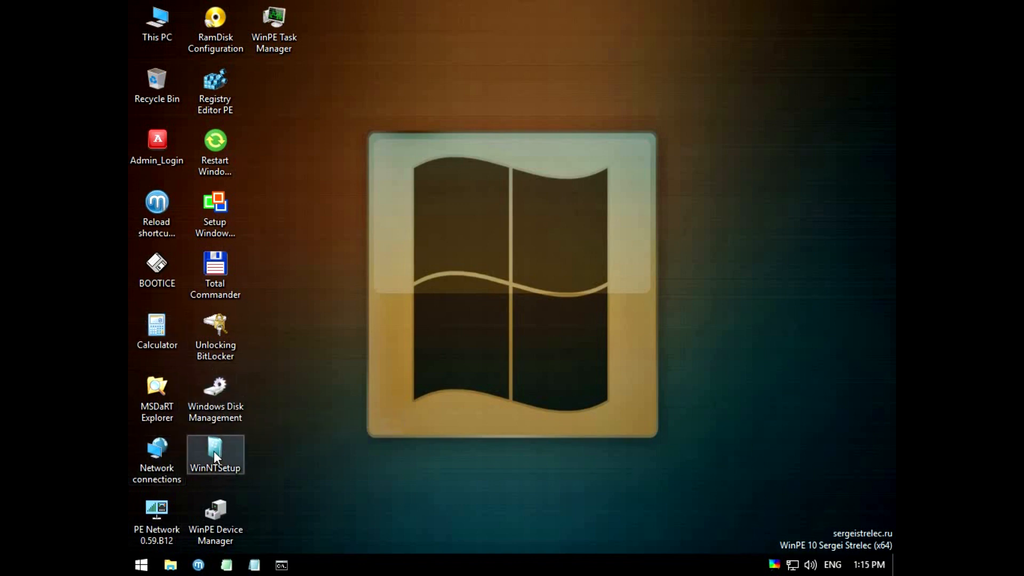
mouse_move(216, 456)
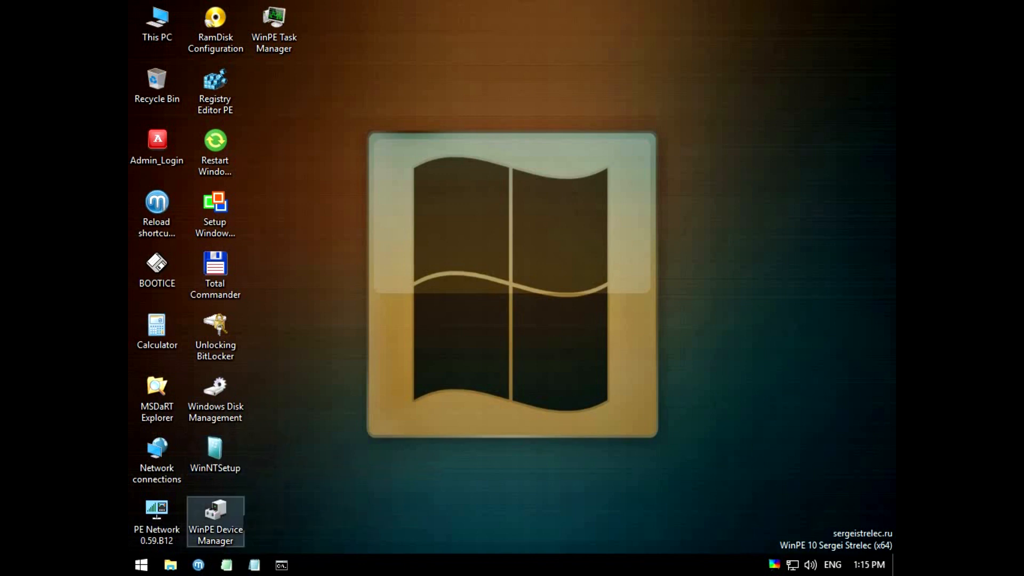
click(141, 564)
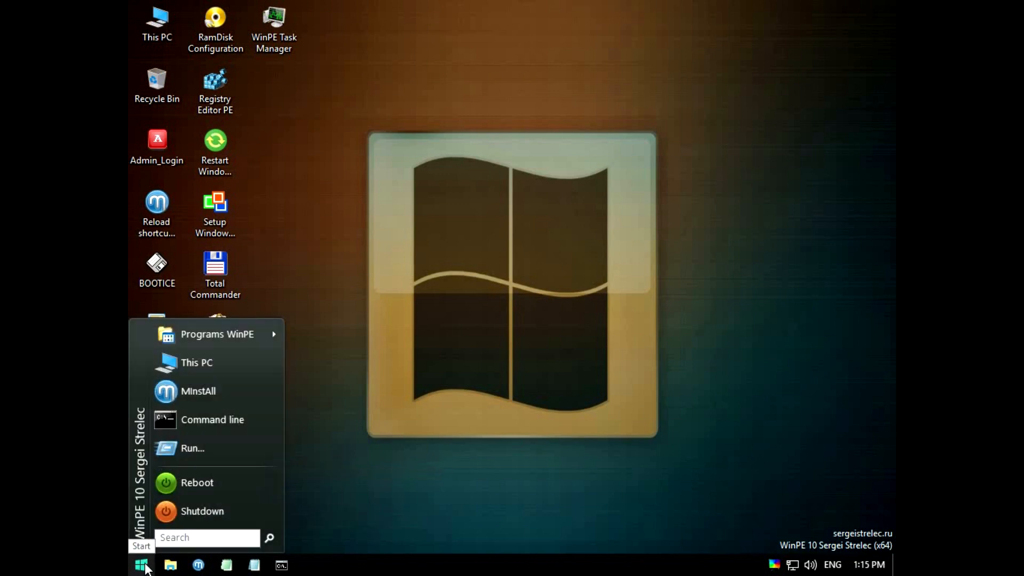
mouse_move(180, 347)
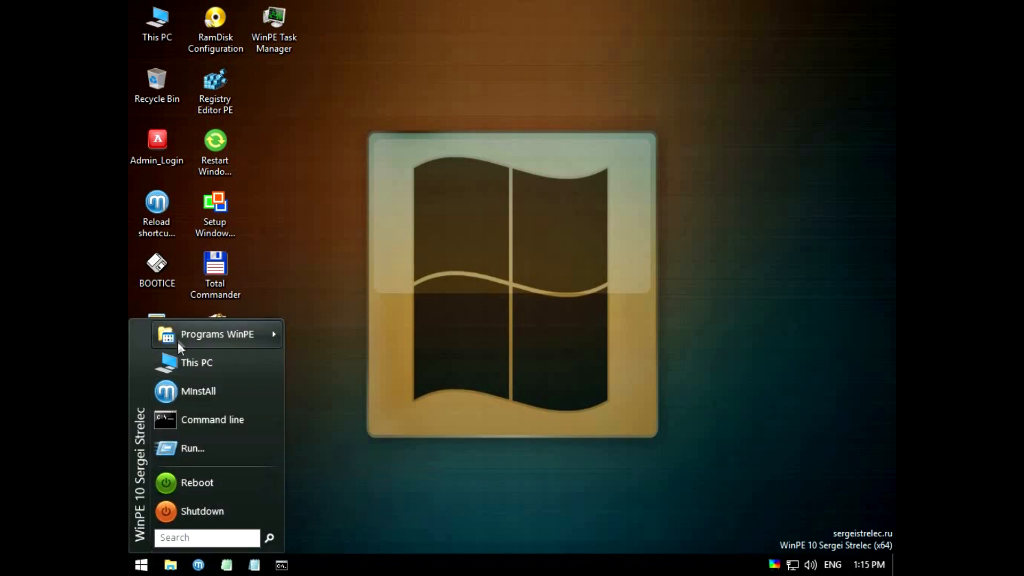
click(216, 333)
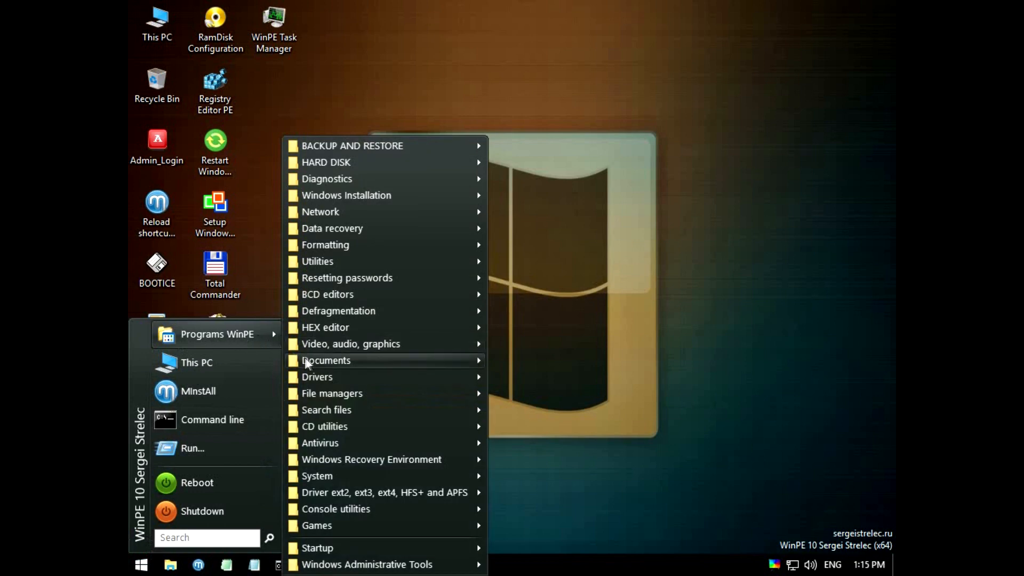
mouse_move(368, 277)
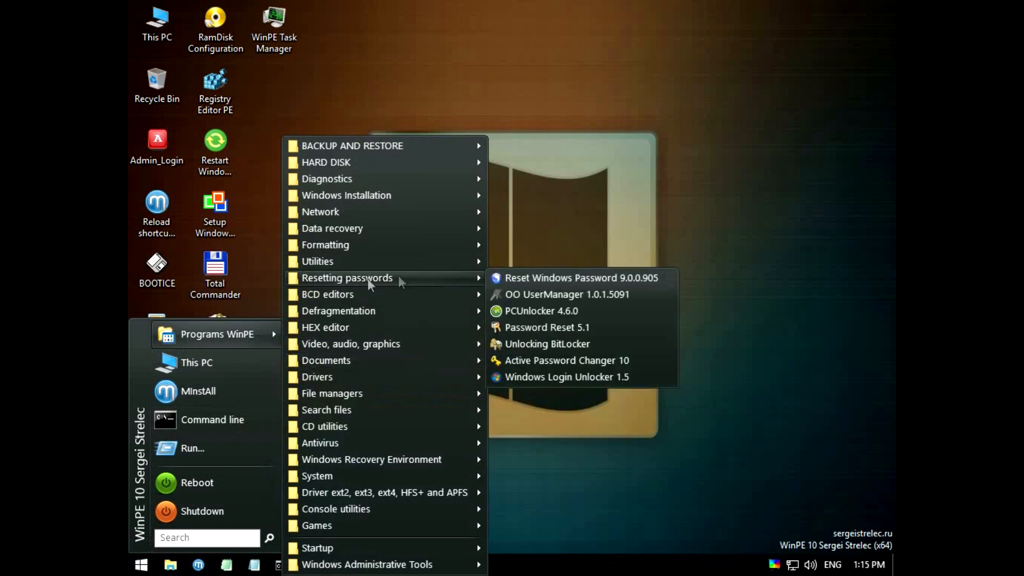
mouse_move(535, 318)
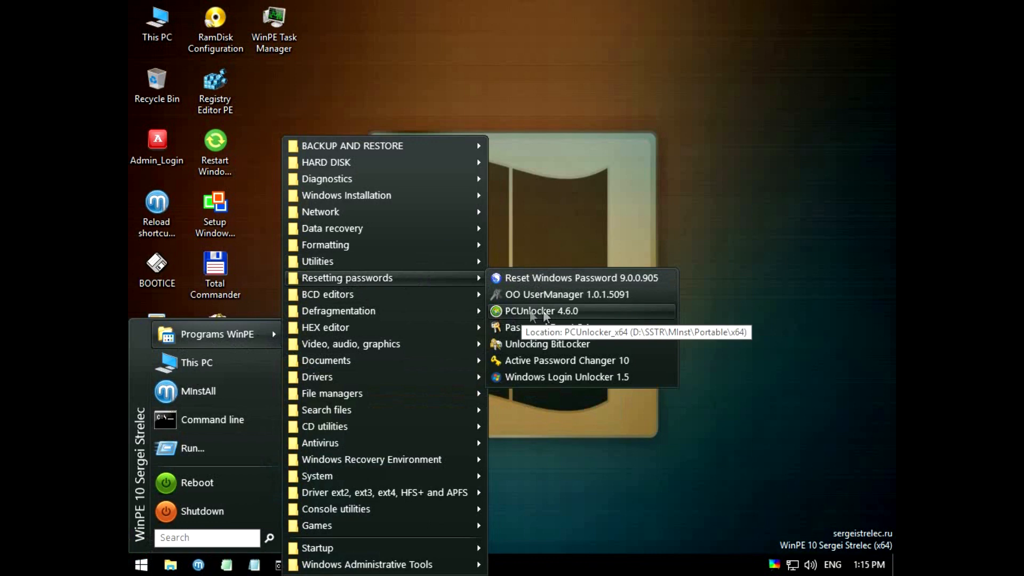
click(541, 311)
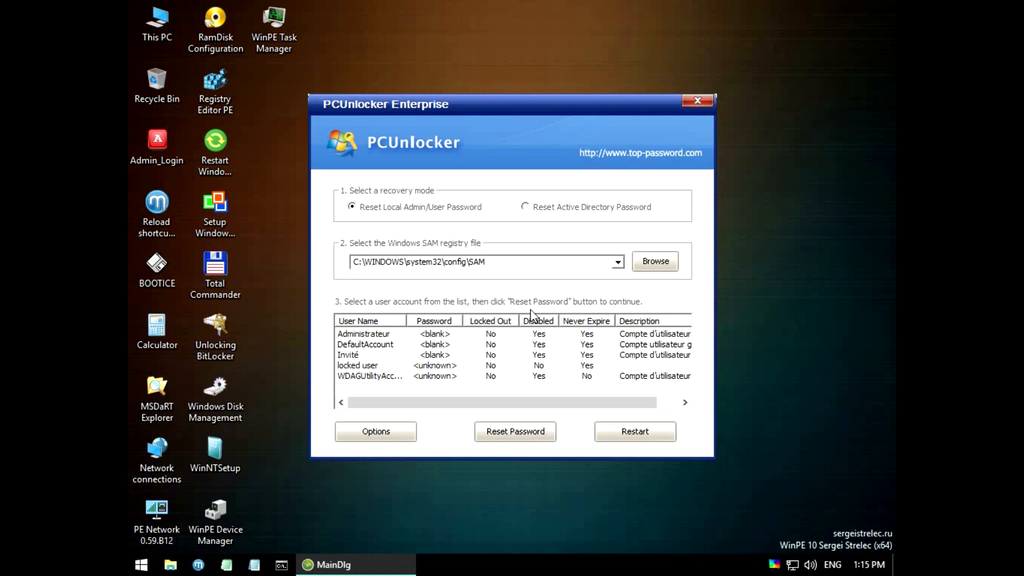
Step: Select the 'locked user' account and start Reset Password
click(356, 365)
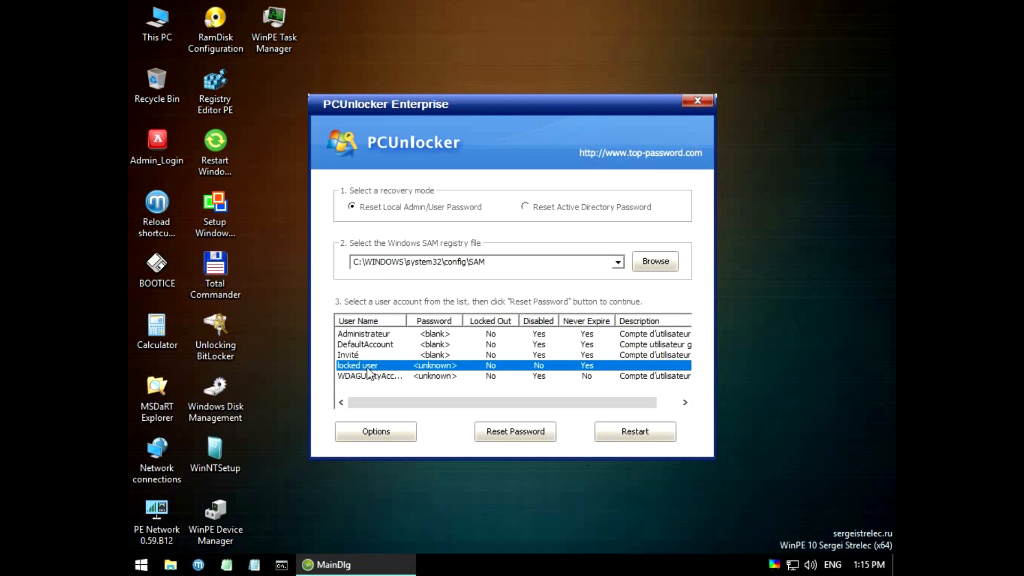
mouse_move(609, 504)
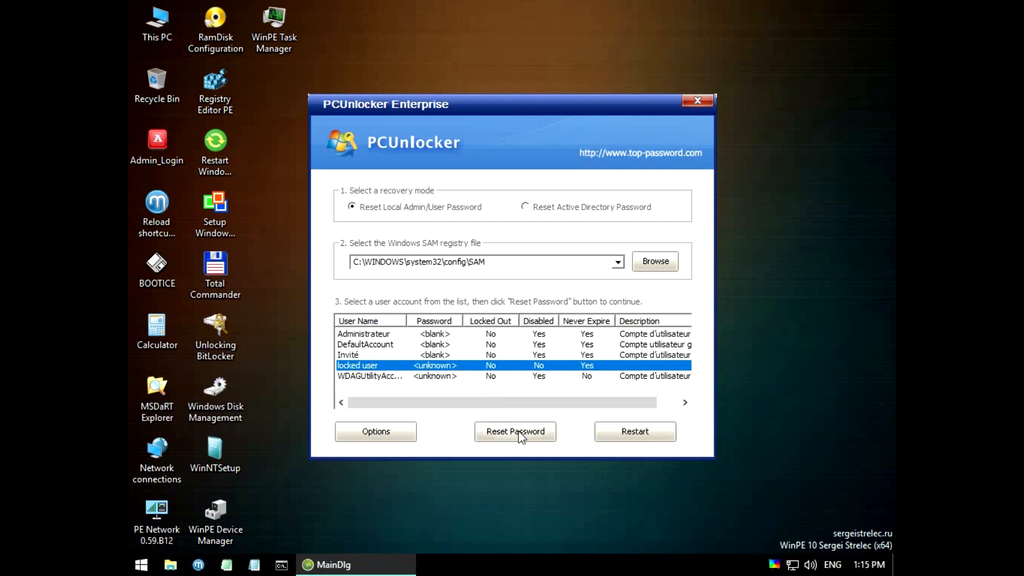
click(515, 431)
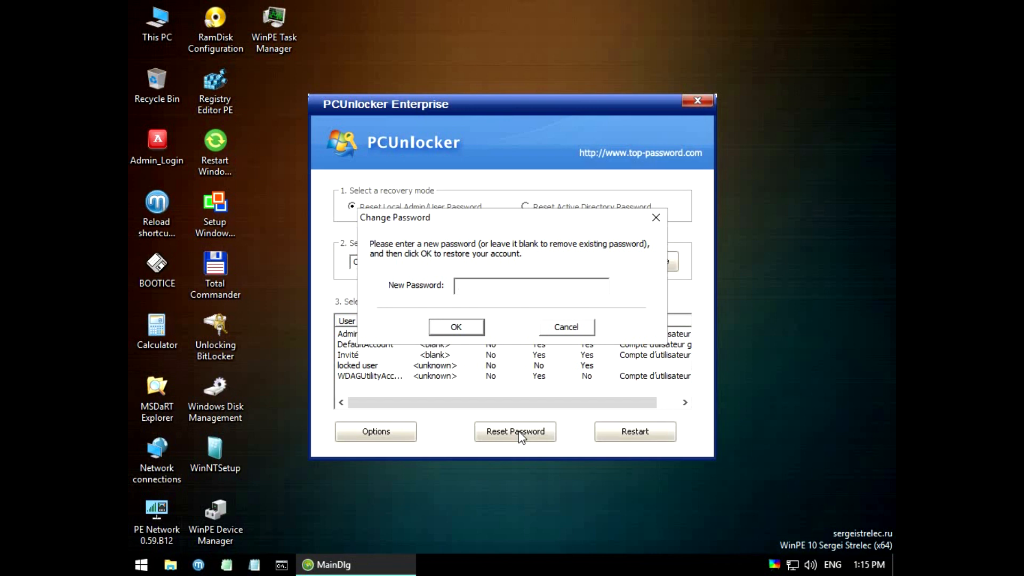
Step: Confirm an empty new password and acknowledge the successful reset
click(530, 286)
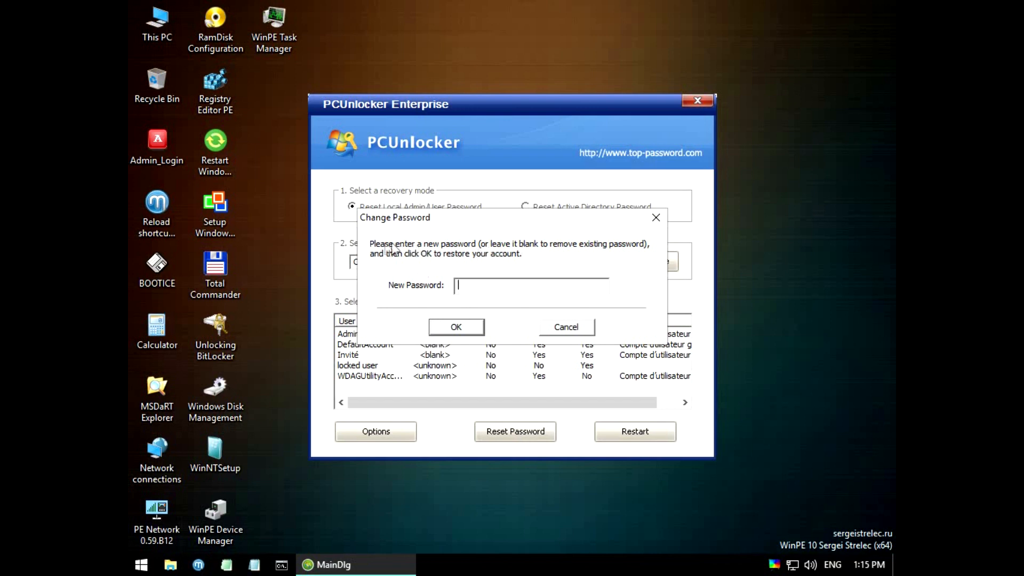
mouse_move(465, 252)
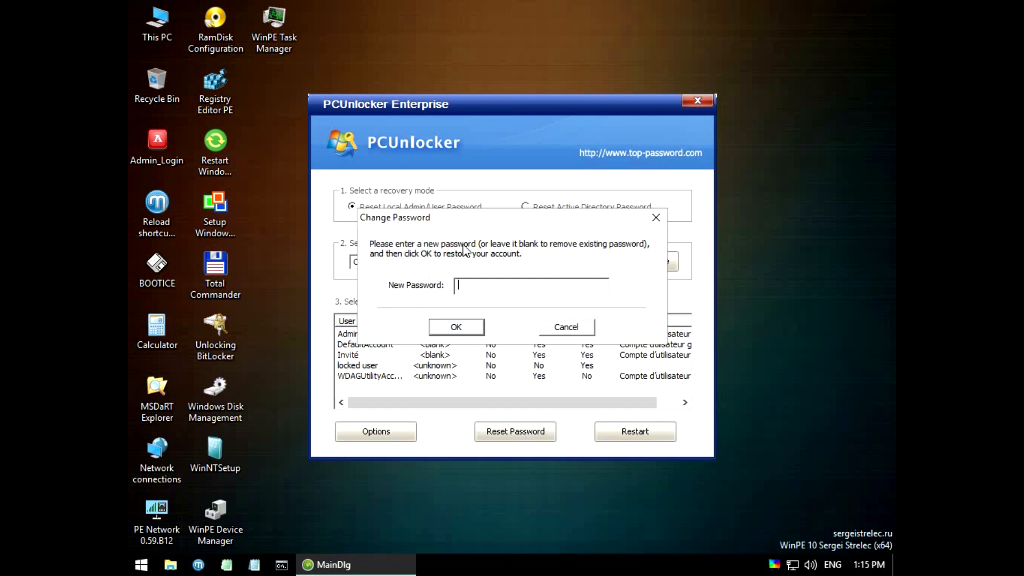
mouse_move(579, 251)
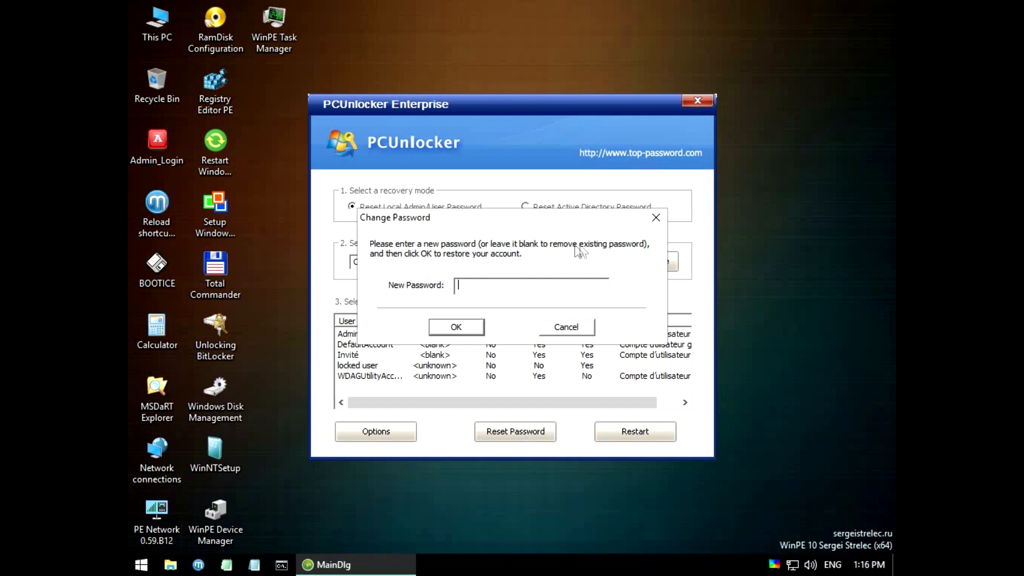
mouse_move(398, 267)
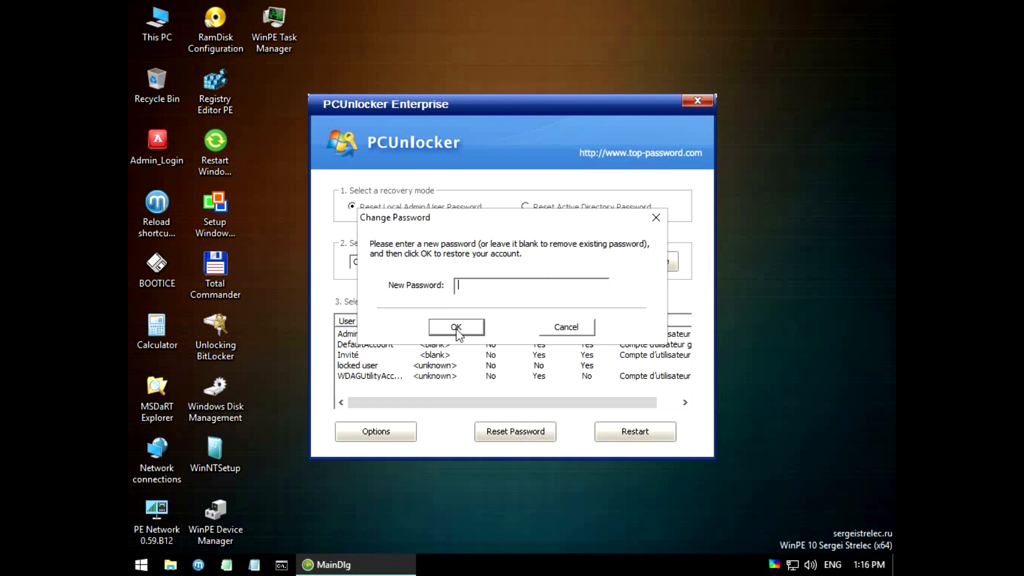
click(456, 327)
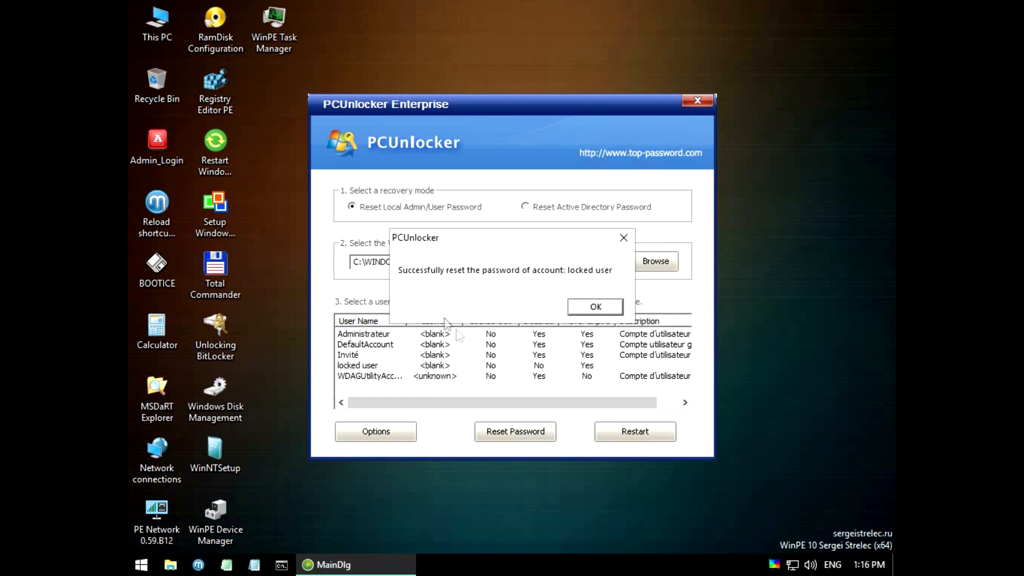
mouse_move(604, 283)
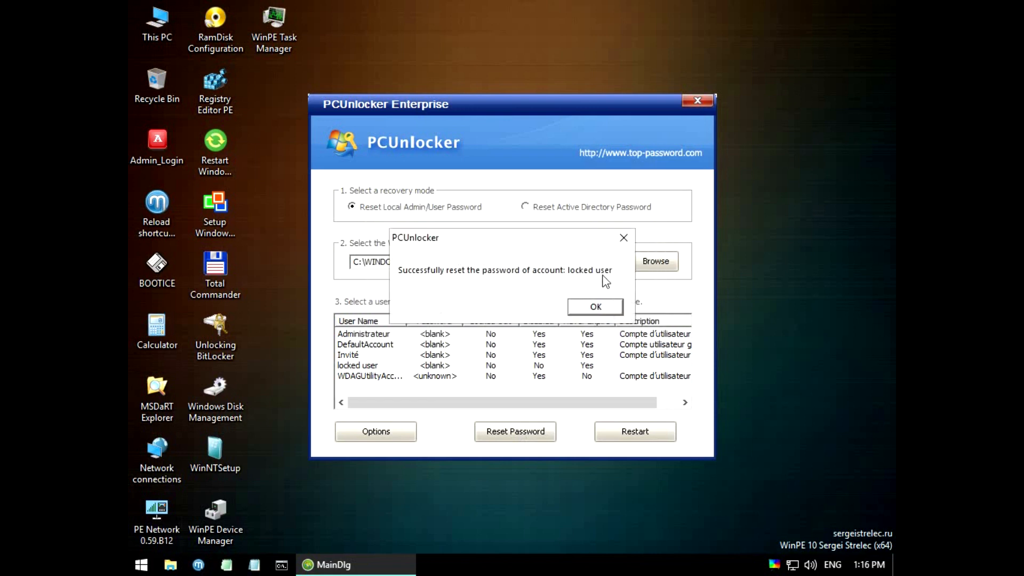
click(595, 307)
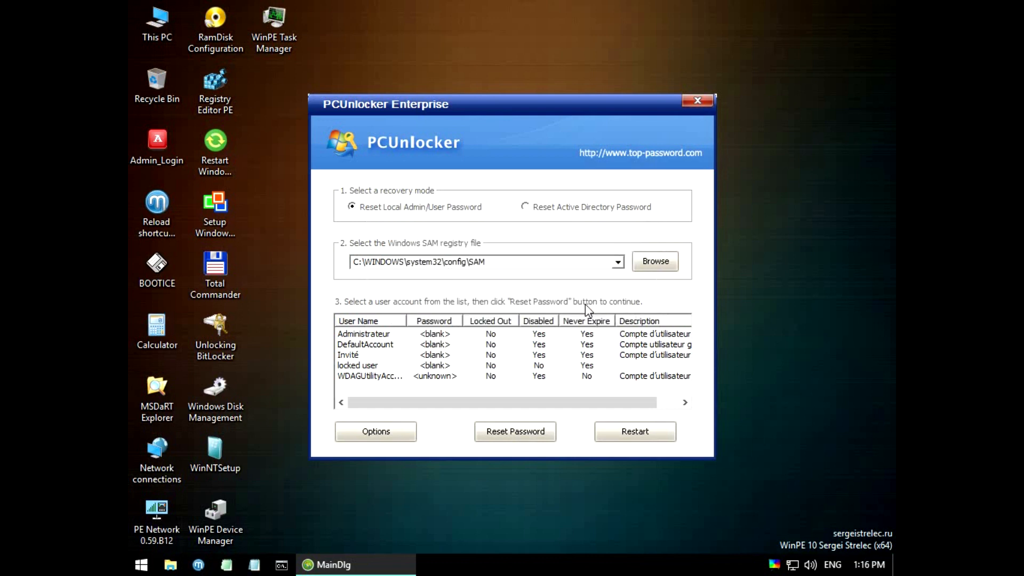
mouse_move(624, 419)
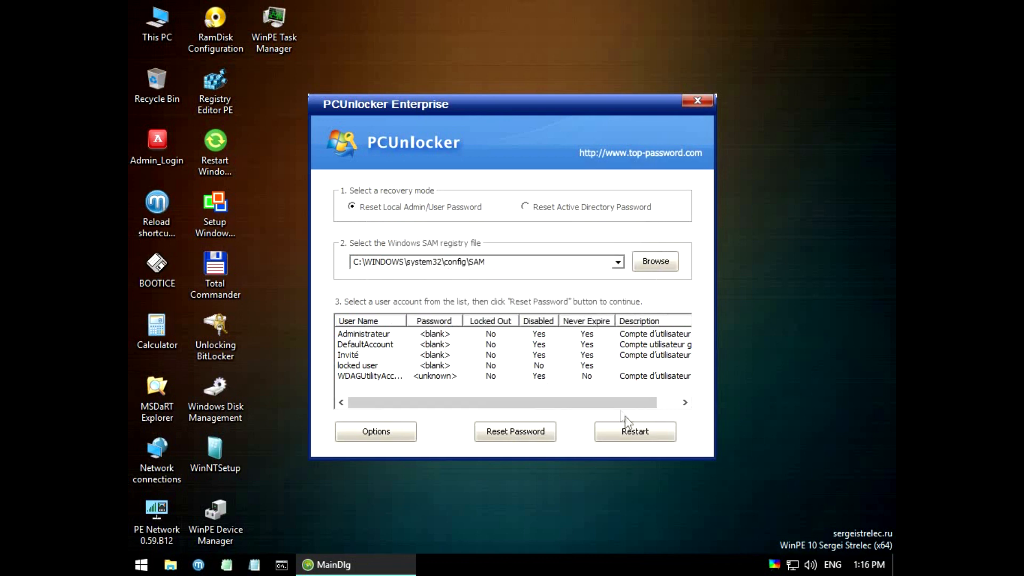
Step: Exit PCUnlocker via Restart and bring up the Start menu shutdown choices
click(634, 430)
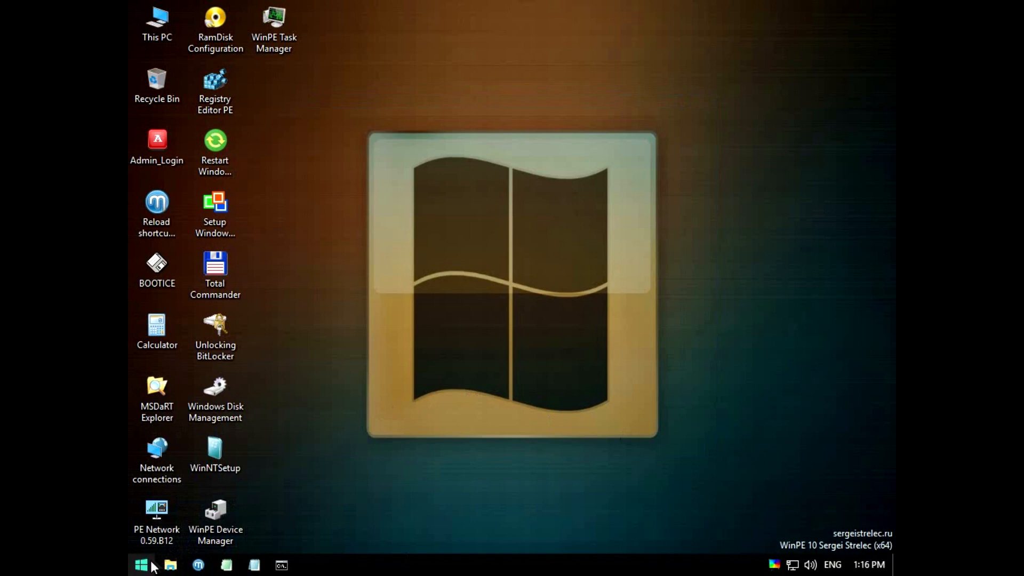
click(142, 564)
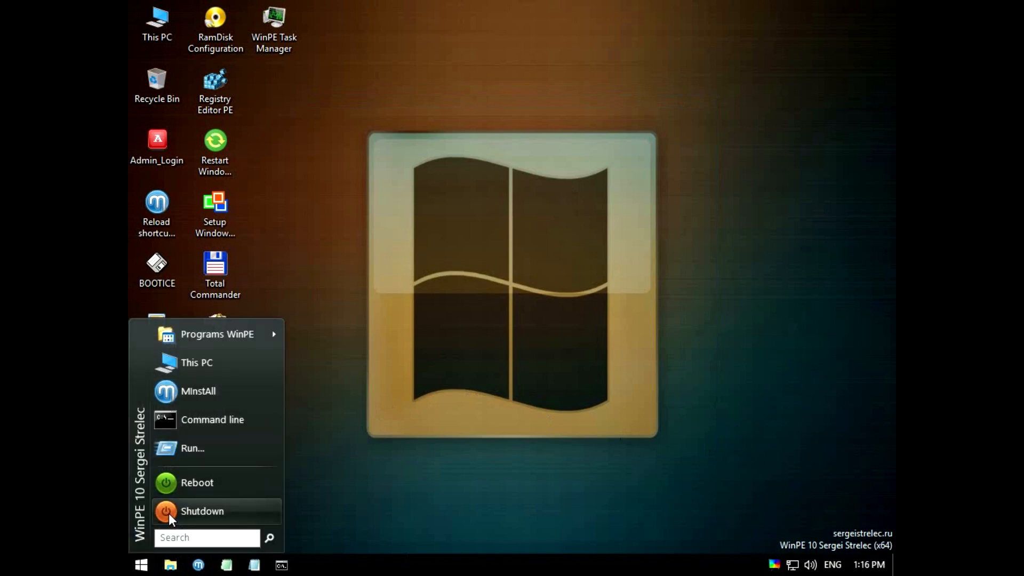